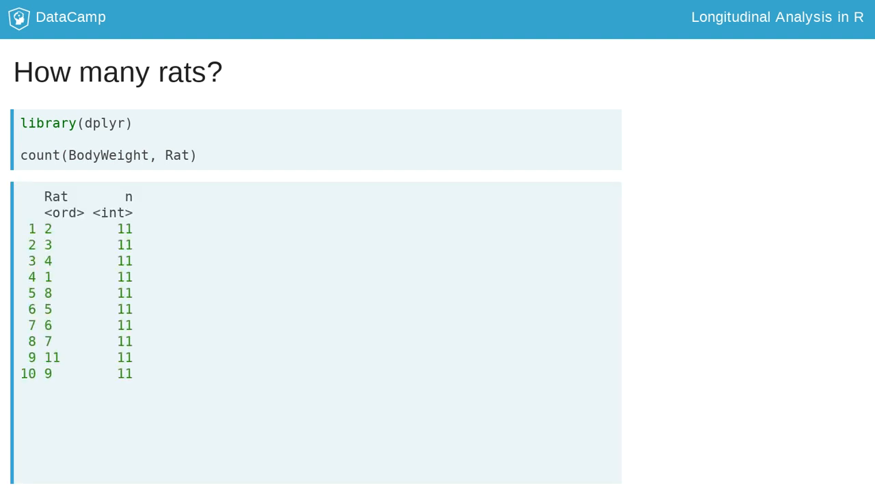
# Advance from 'How many rats?' to the 'When was weight measured?' count(BodyWeight, Time) slide.
pyautogui.scroll(-3)
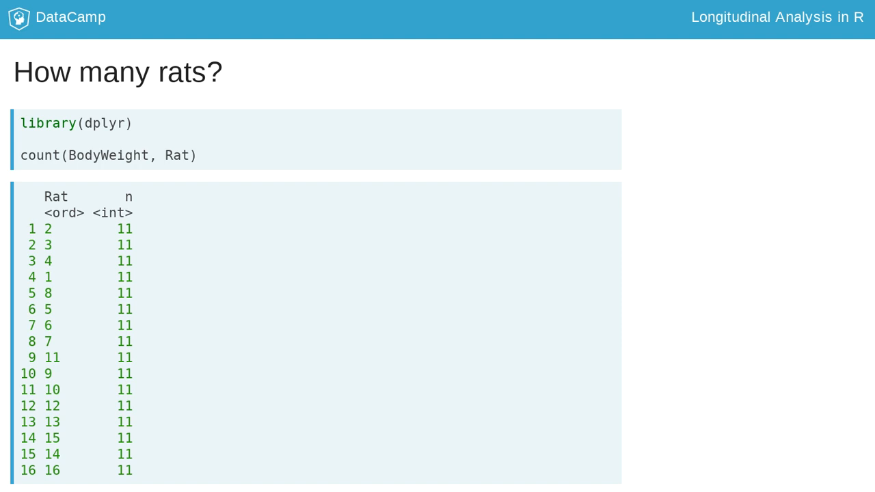
pyautogui.press('Right')
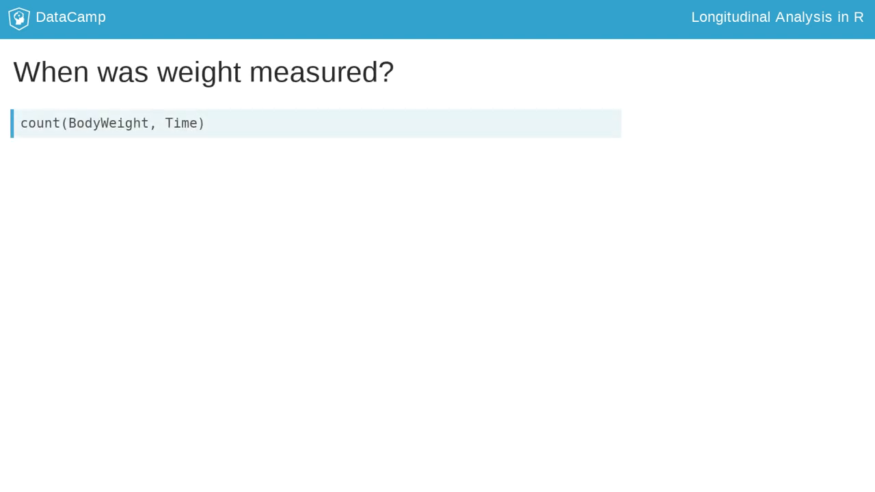